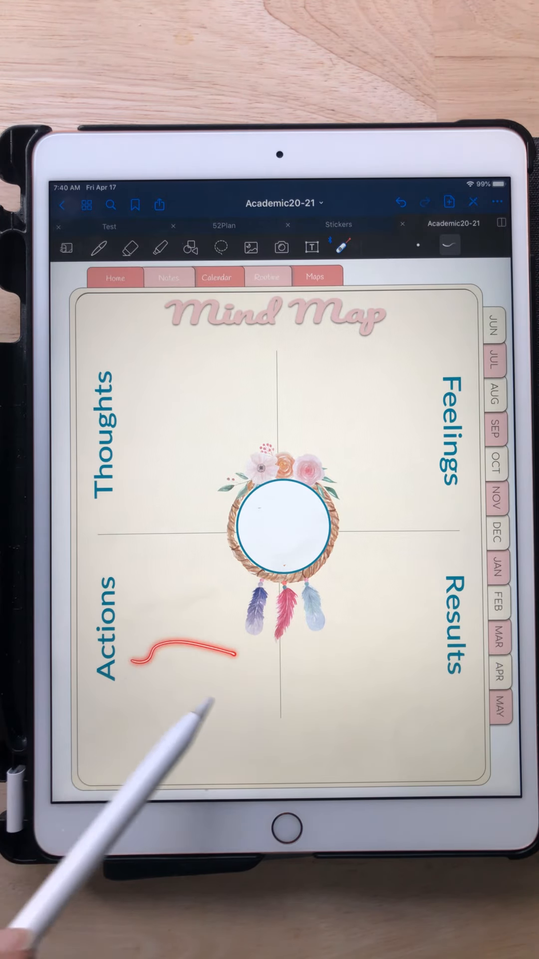
Jump from the Mind Map page to the pink Routine Builder page via the Routine link
click(268, 277)
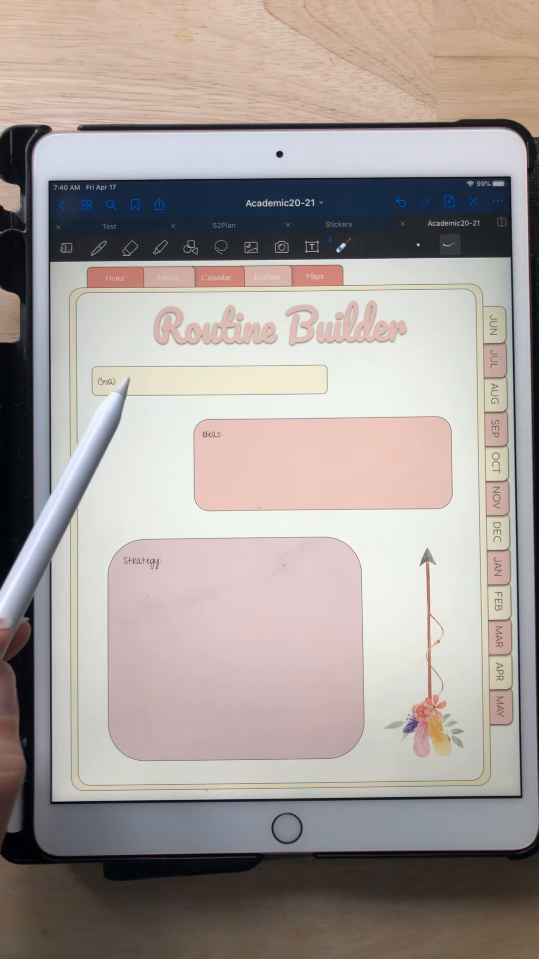
drag(129, 385, 287, 383)
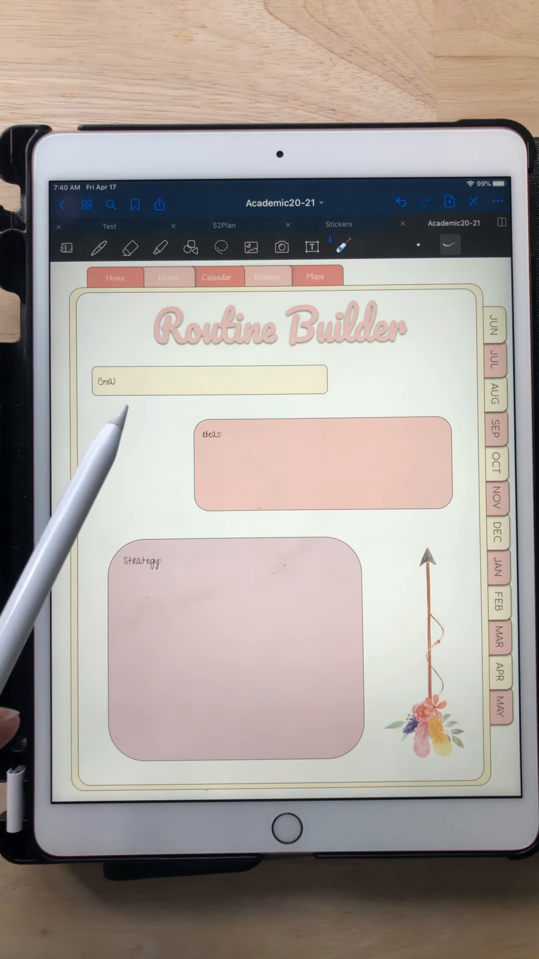
drag(138, 379, 299, 376)
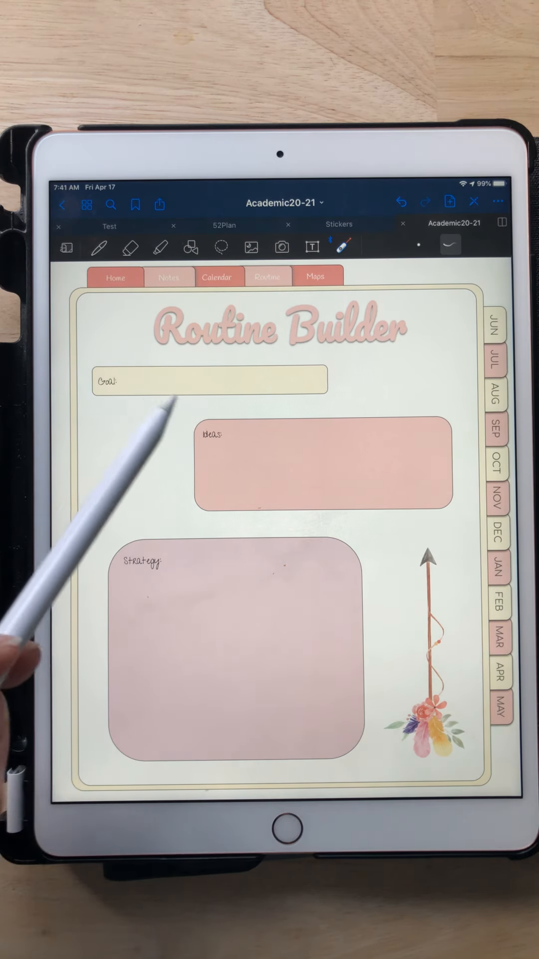
mouse_move(176, 467)
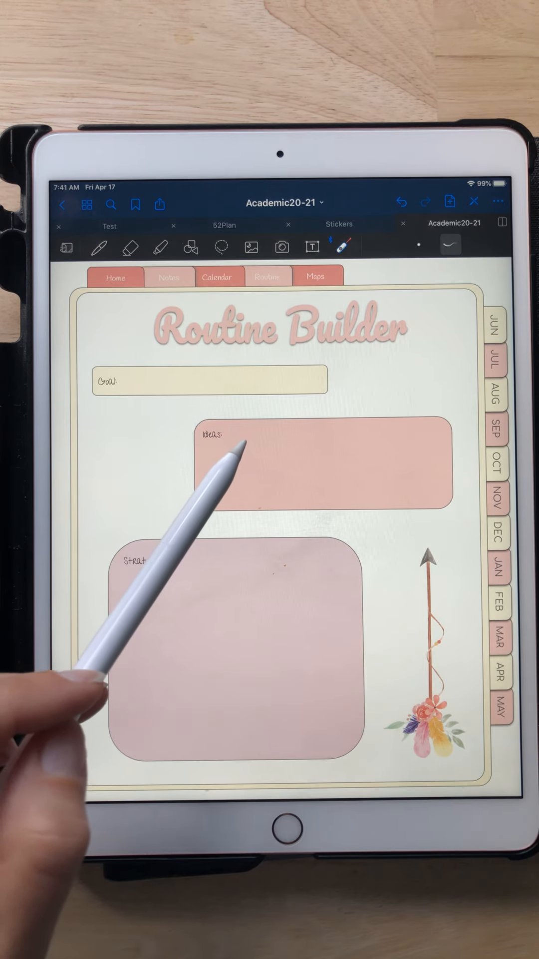
drag(245, 441, 397, 441)
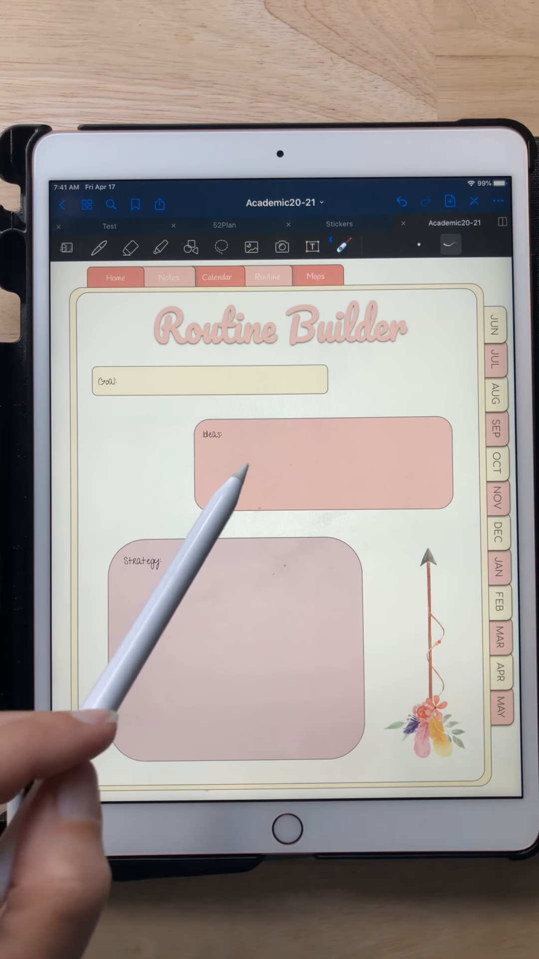
drag(236, 473, 391, 467)
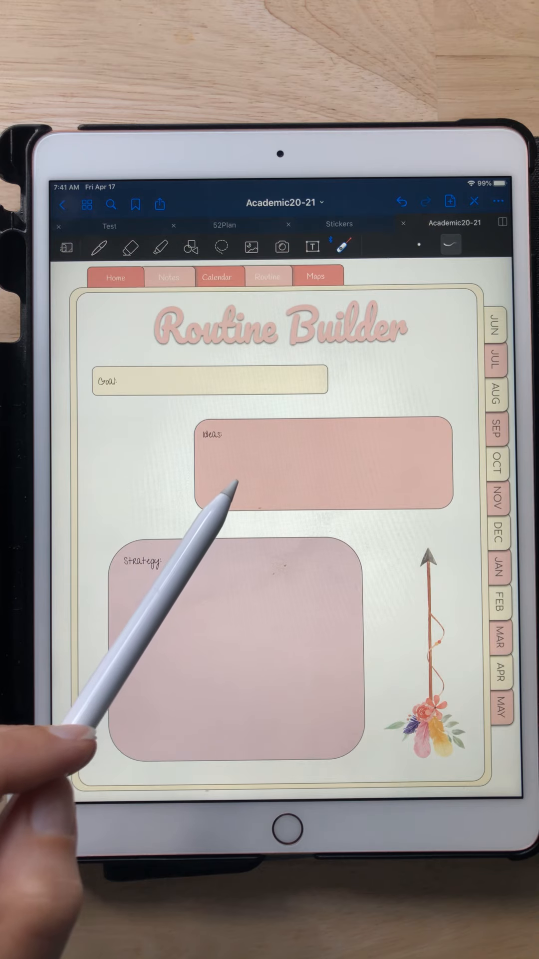
drag(235, 474, 391, 470)
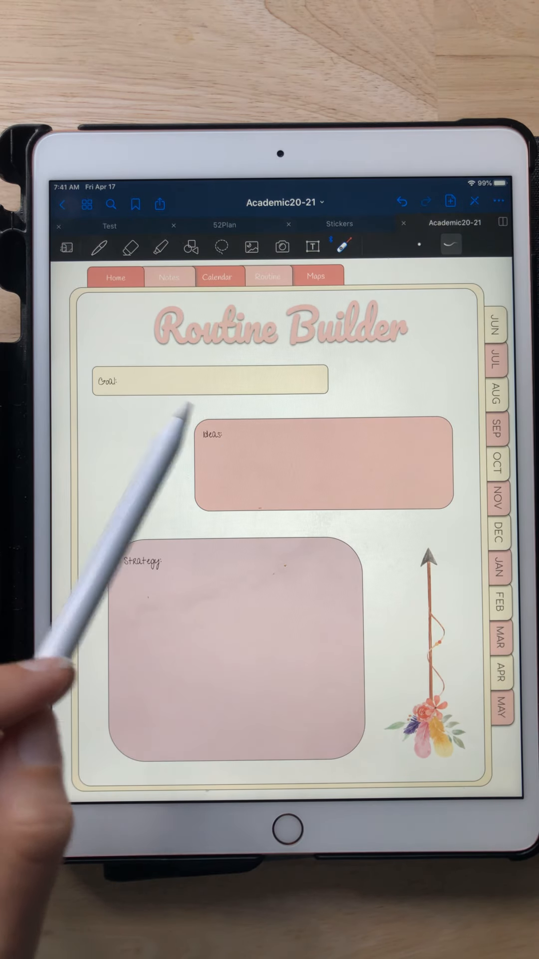
drag(239, 434, 397, 470)
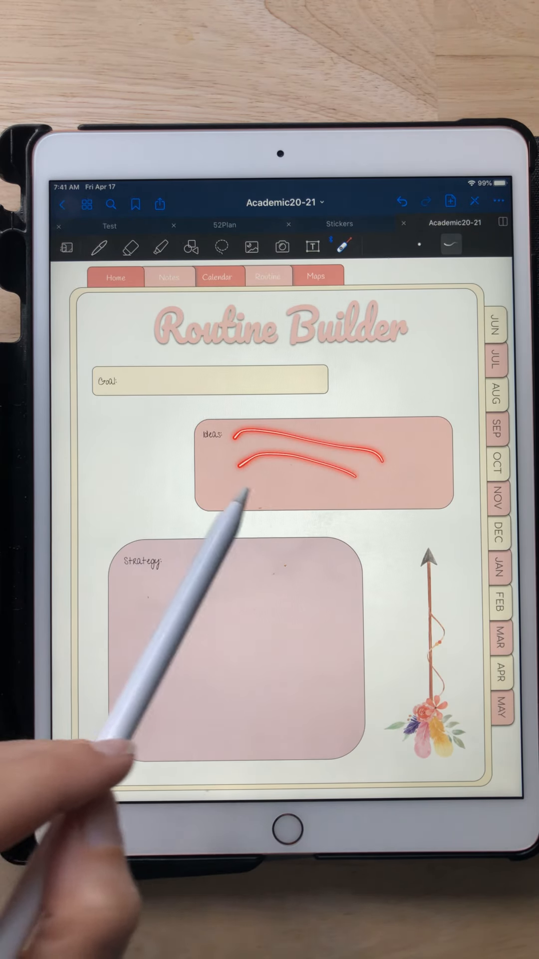
drag(122, 575, 171, 725)
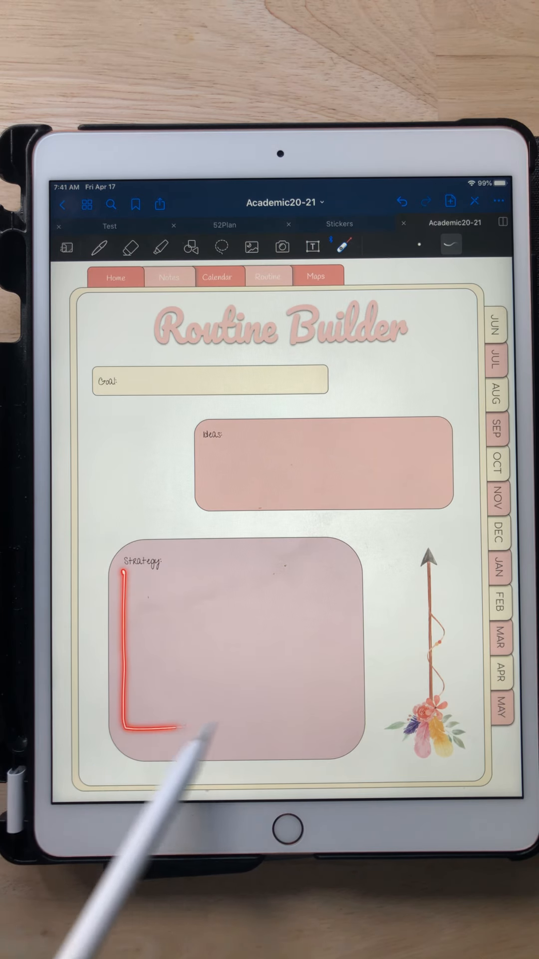
drag(122, 576, 342, 721)
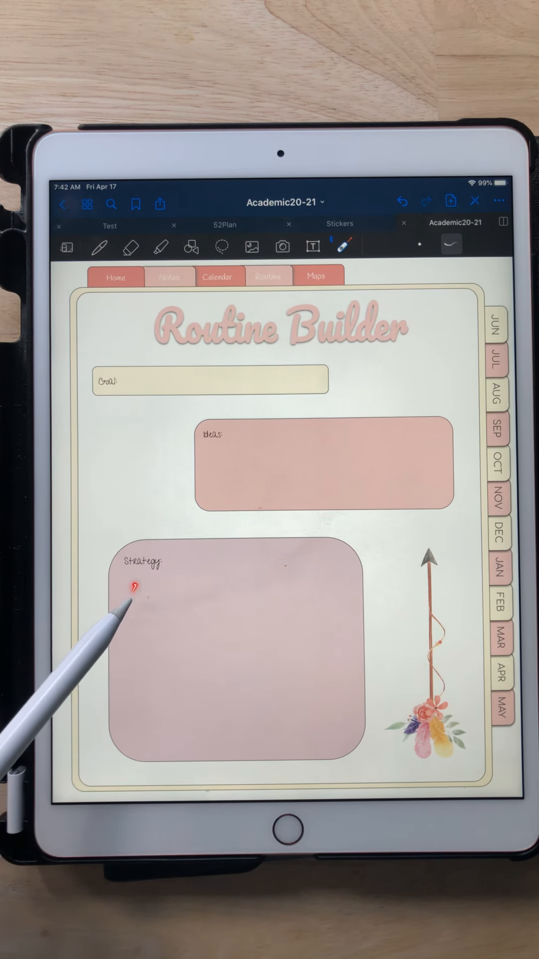
drag(135, 596, 278, 599)
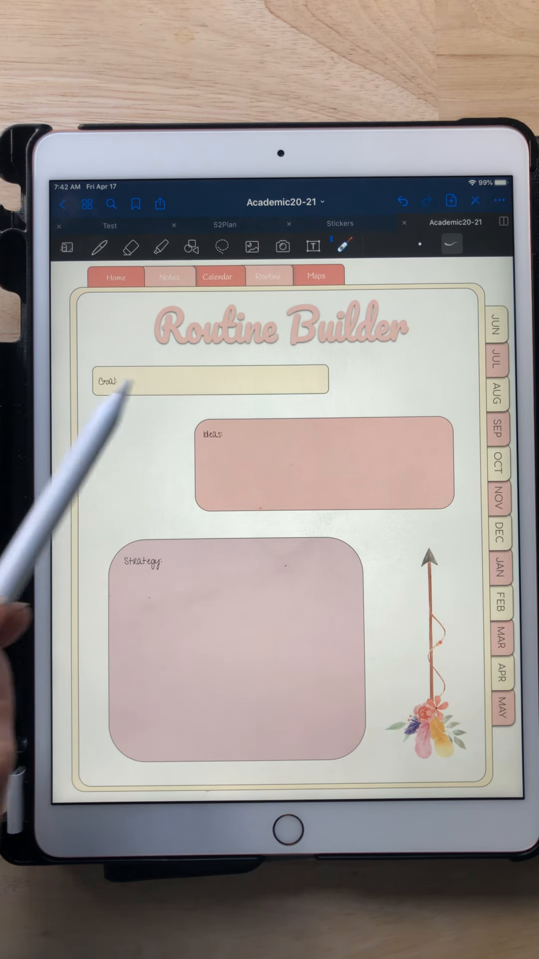
Swipe back from the pink Routine Builder page to the Mind Map page
drag(129, 382, 162, 380)
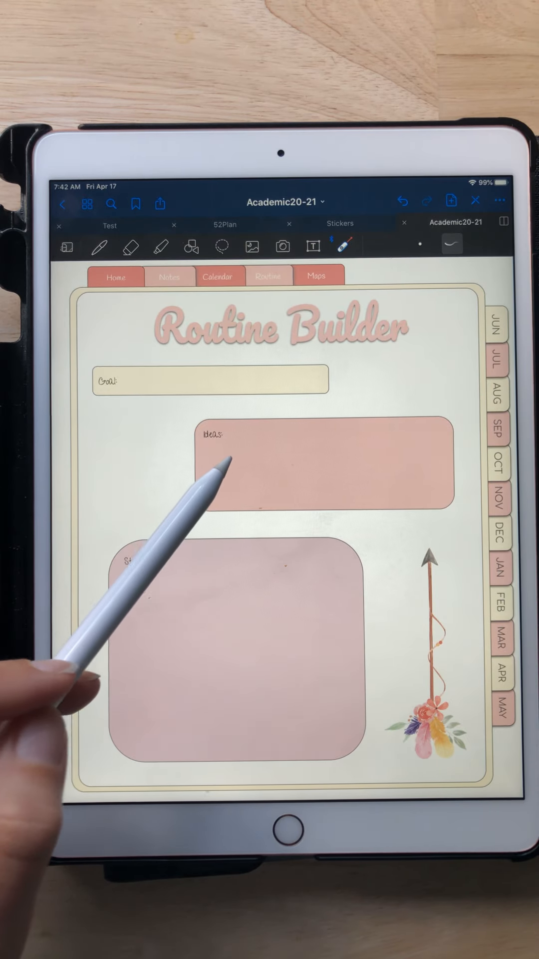
drag(220, 467, 342, 478)
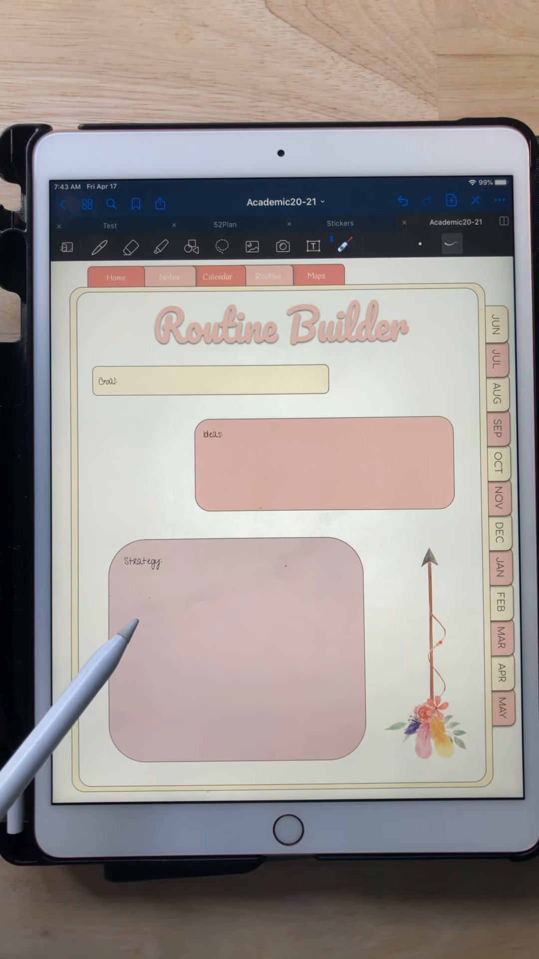
drag(140, 645, 343, 636)
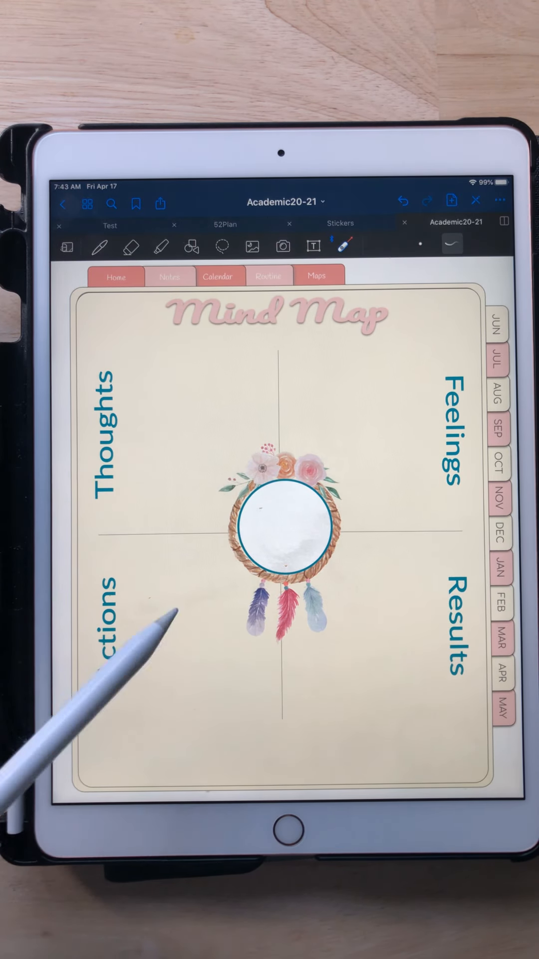
Jump to the teal Routine Builder page with the dreamcatcher illustration via the Routine link
click(270, 275)
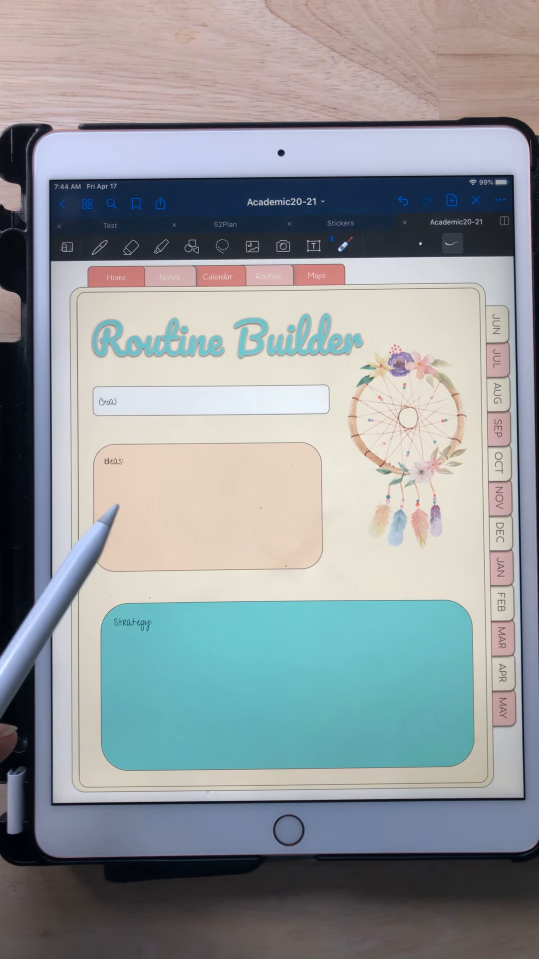
drag(115, 501, 230, 484)
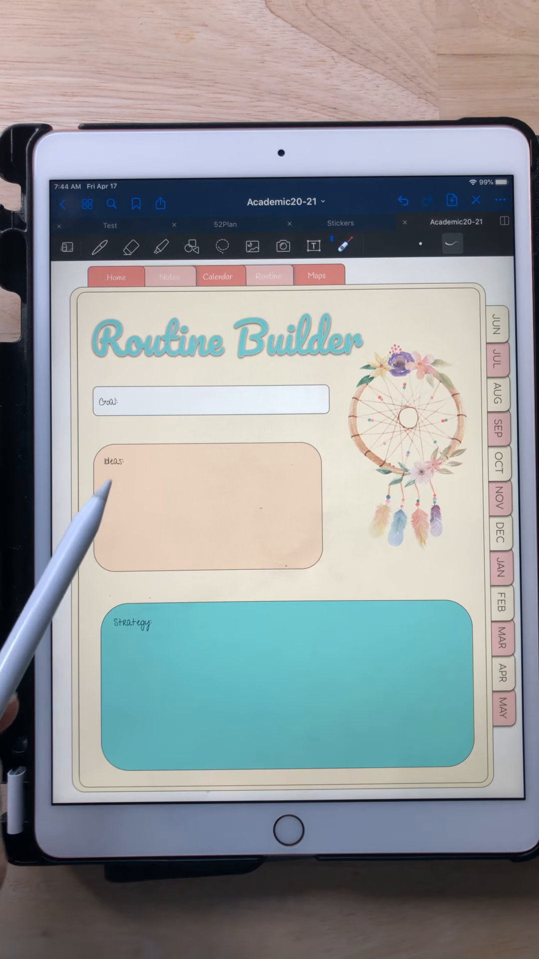
mouse_move(120, 652)
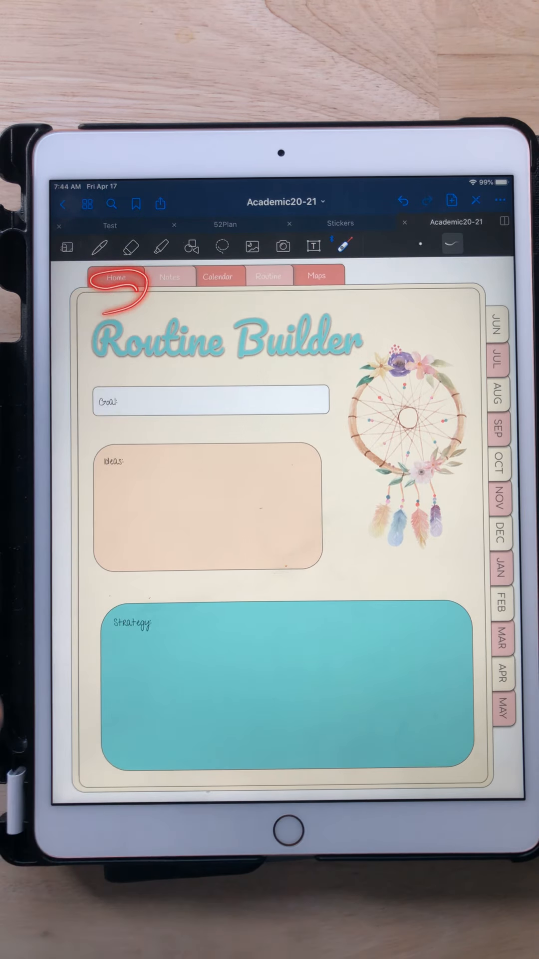
click(130, 247)
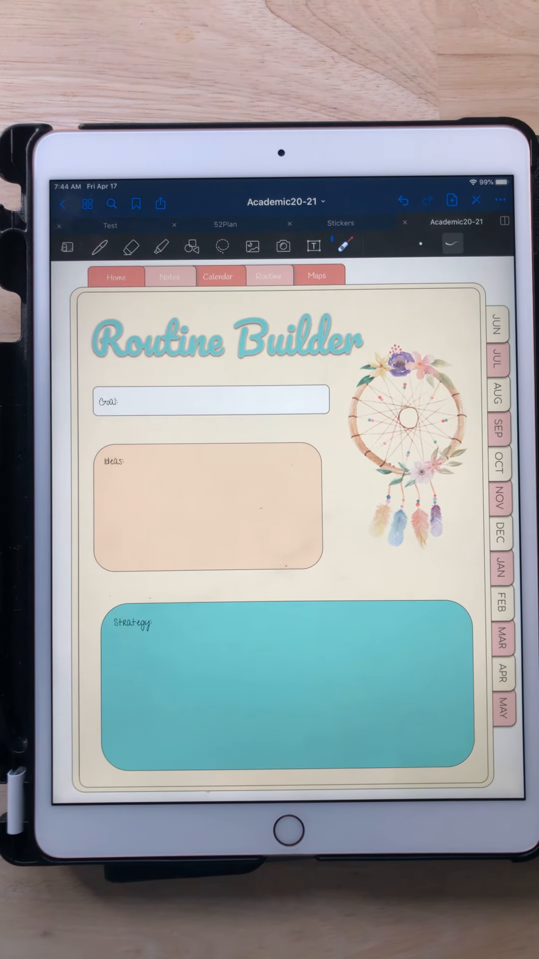